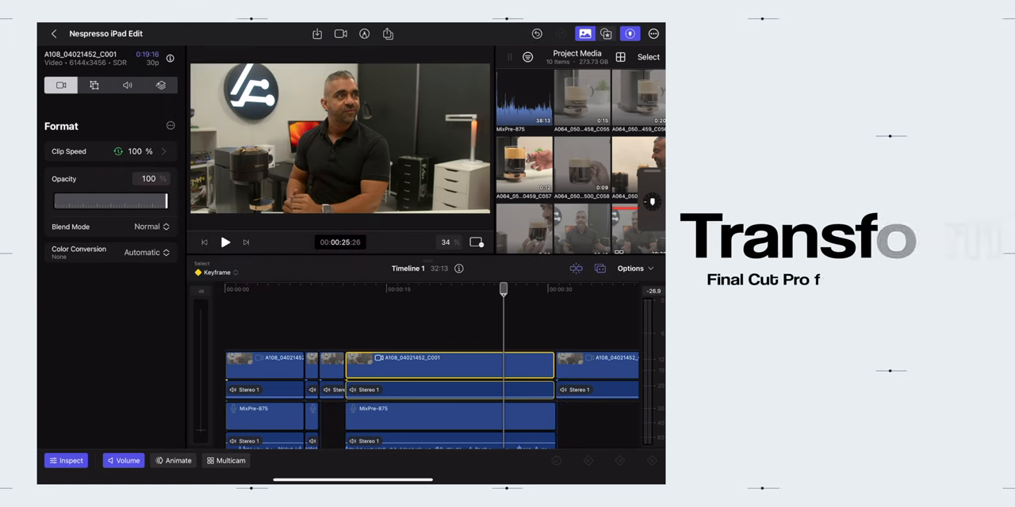
- Scale clip A108_04021452_C001 from 100% to 102% with proportions locked in the Transform inspector
left_click(92, 84)
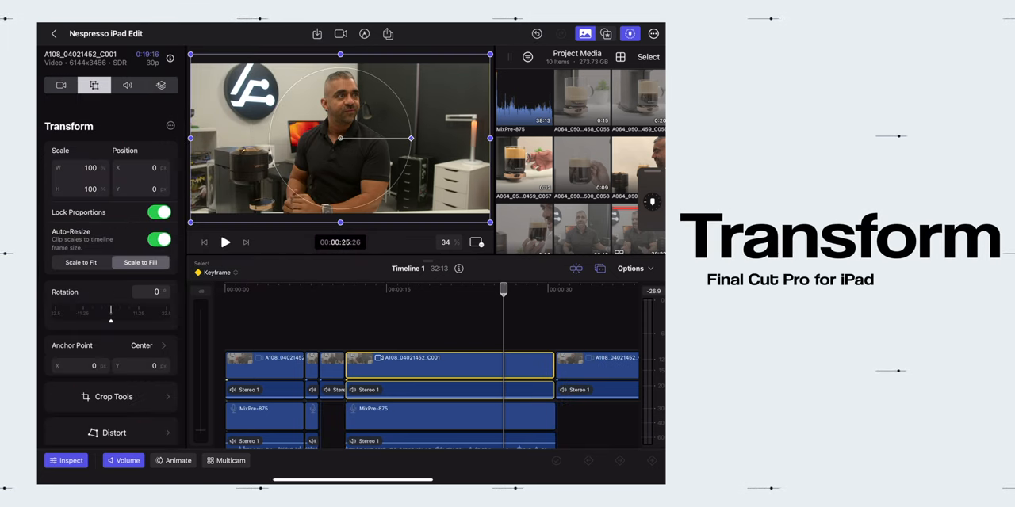
left_click(82, 168)
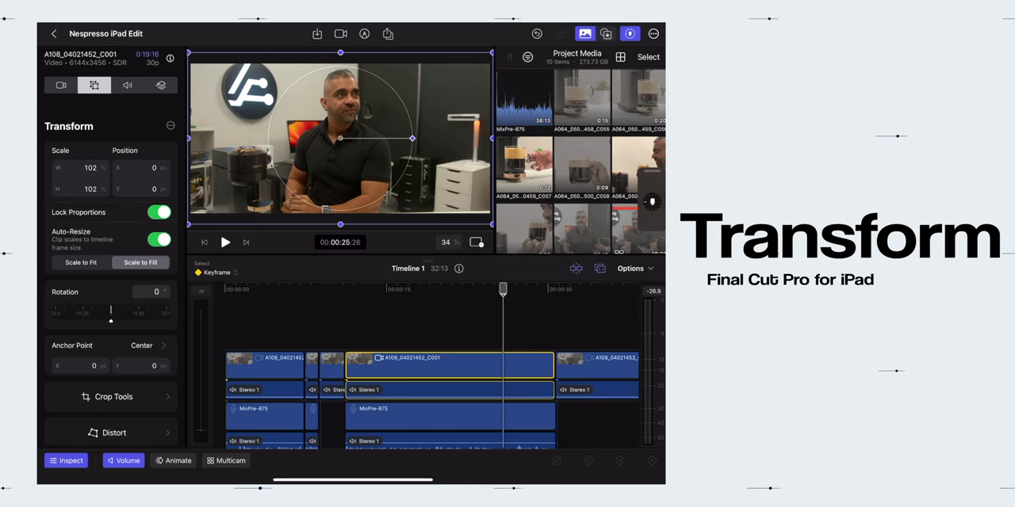
left_click(124, 85)
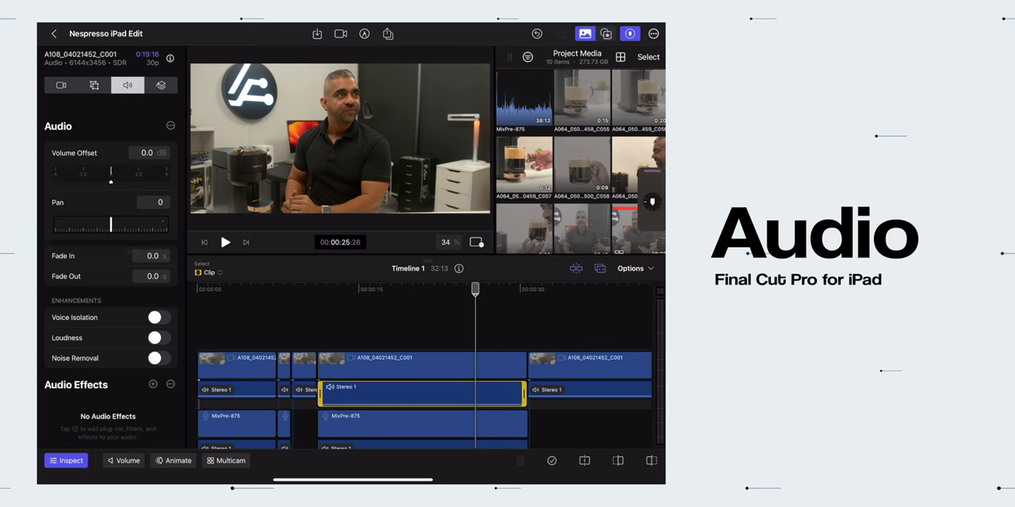
- Enable Voice Isolation, Loudness and Noise Removal on the interview clip's audio
left_click(156, 317)
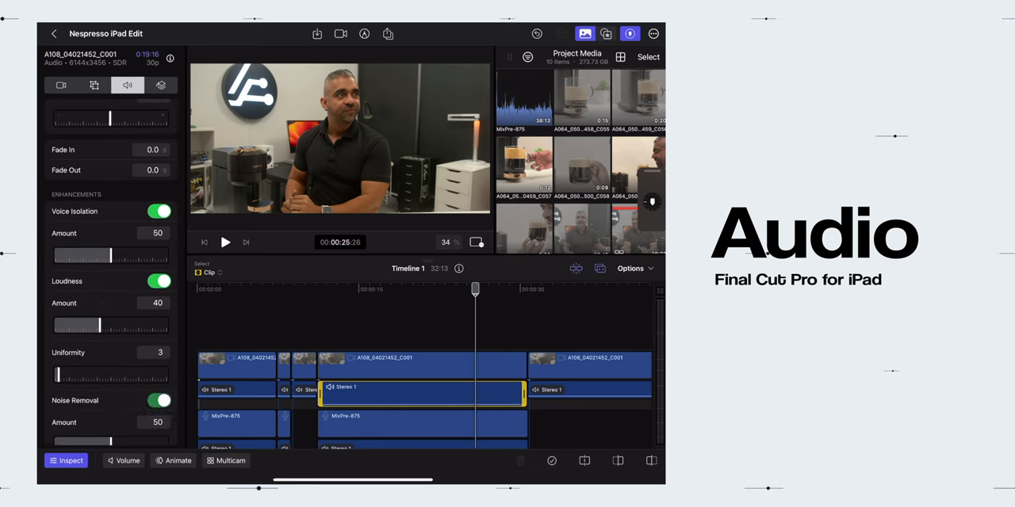
scroll("down", 3)
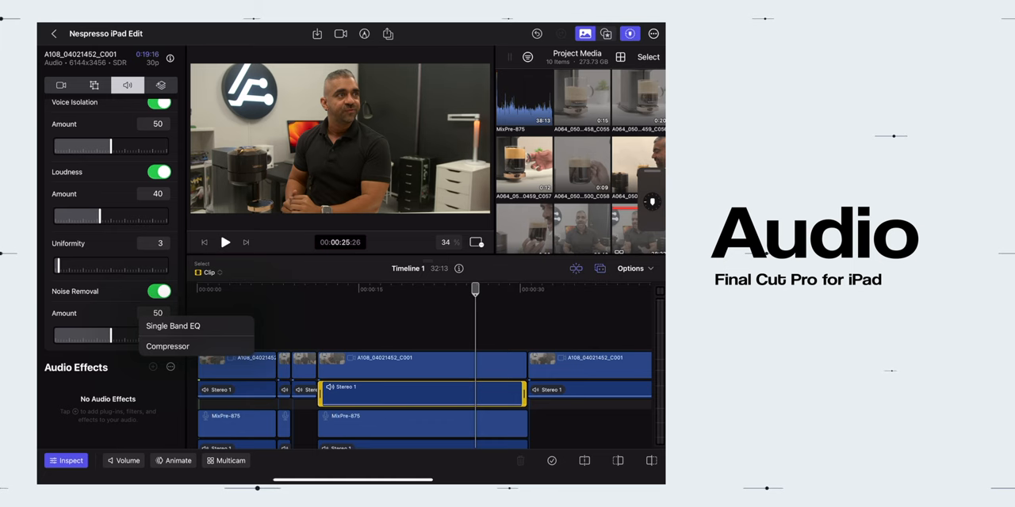
left_click(173, 325)
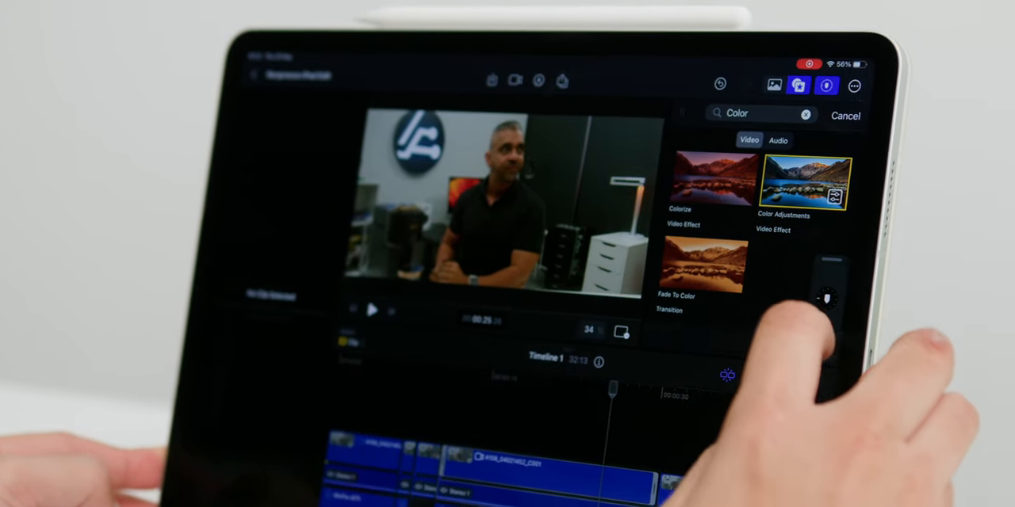
- Set the viewer's video scope to Vectorscope, then Off, and choose a playback quality
left_click(799, 184)
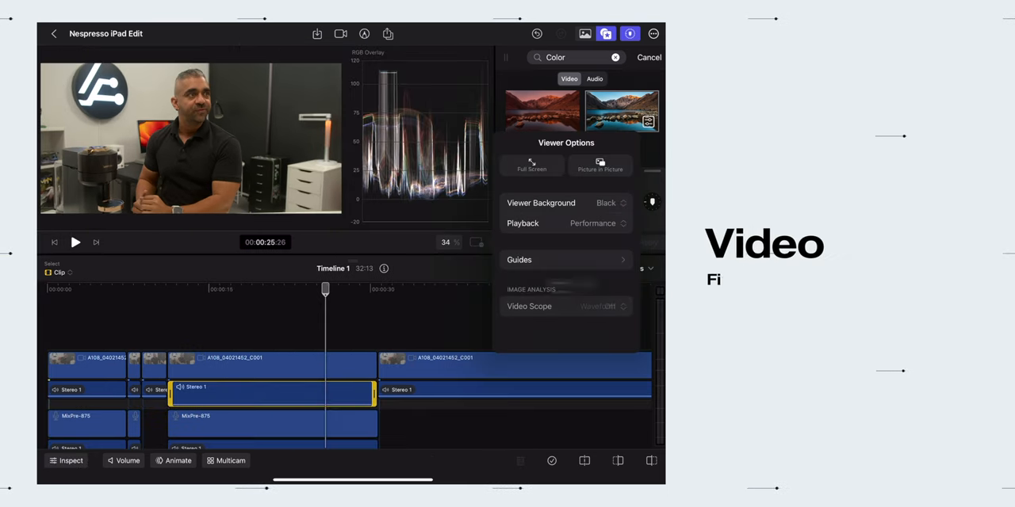
left_click(599, 306)
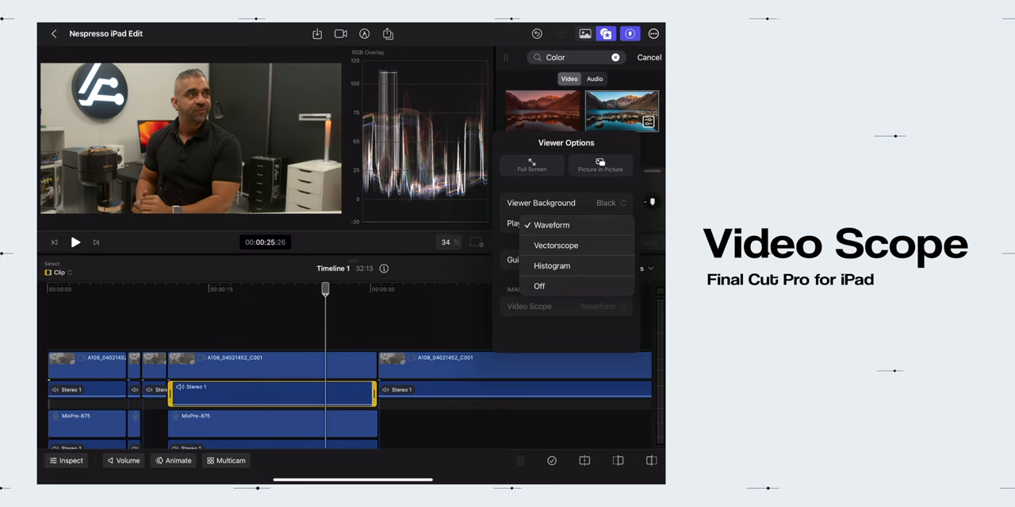
left_click(556, 245)
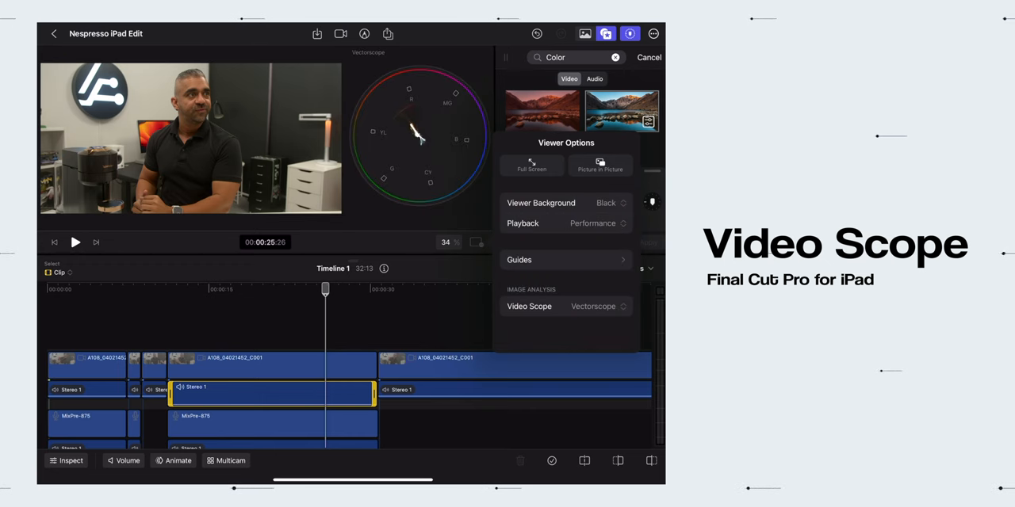
left_click(597, 306)
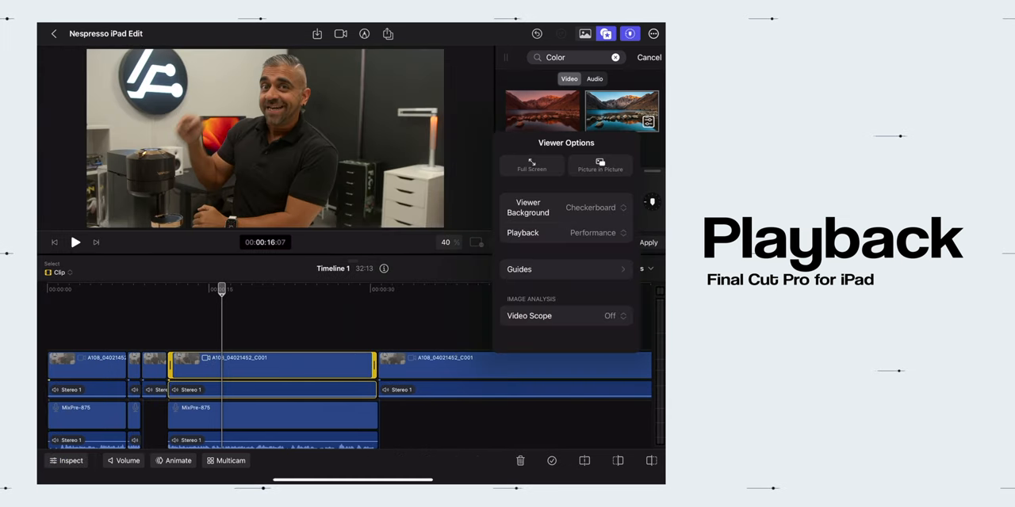
left_click(591, 232)
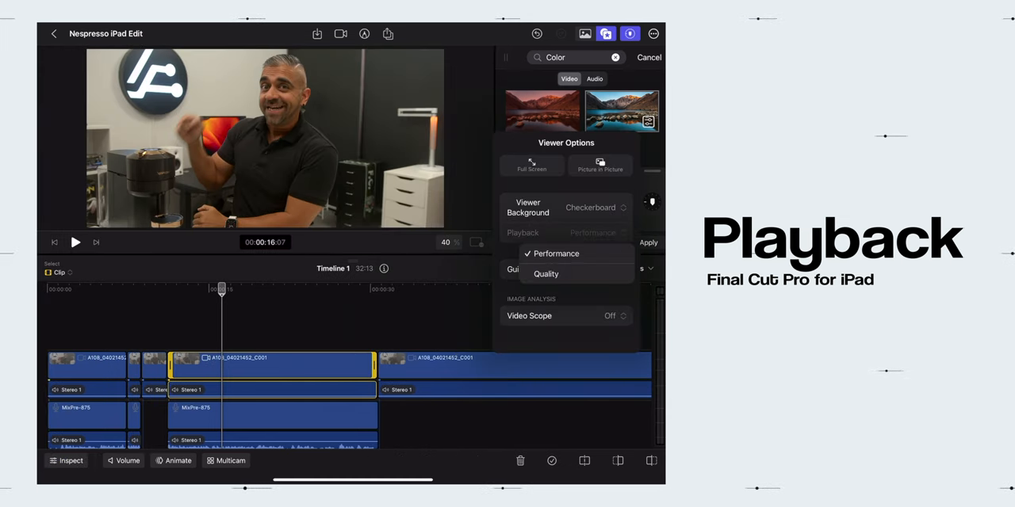
left_click(544, 274)
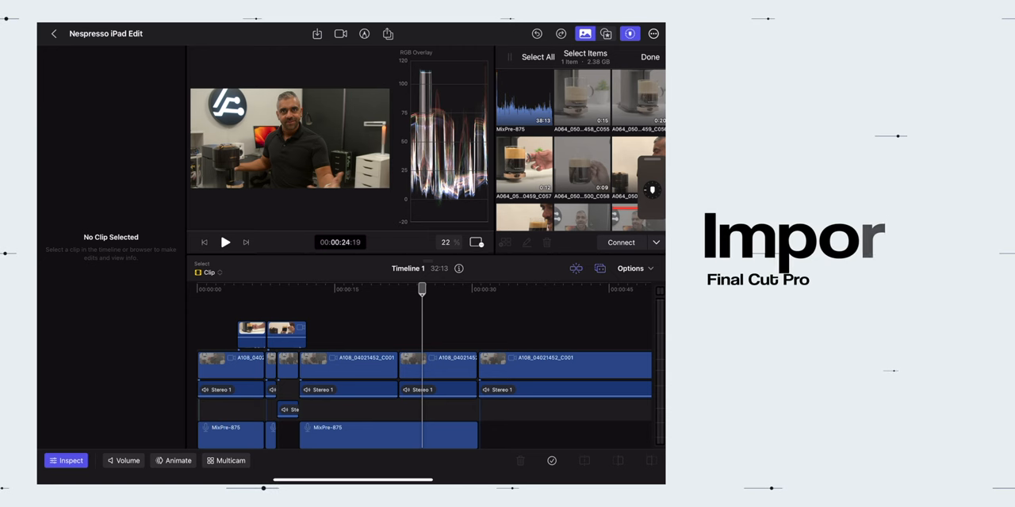
- Exit Project Media's Select Items mode, then bring up the project's export choices
left_click(317, 33)
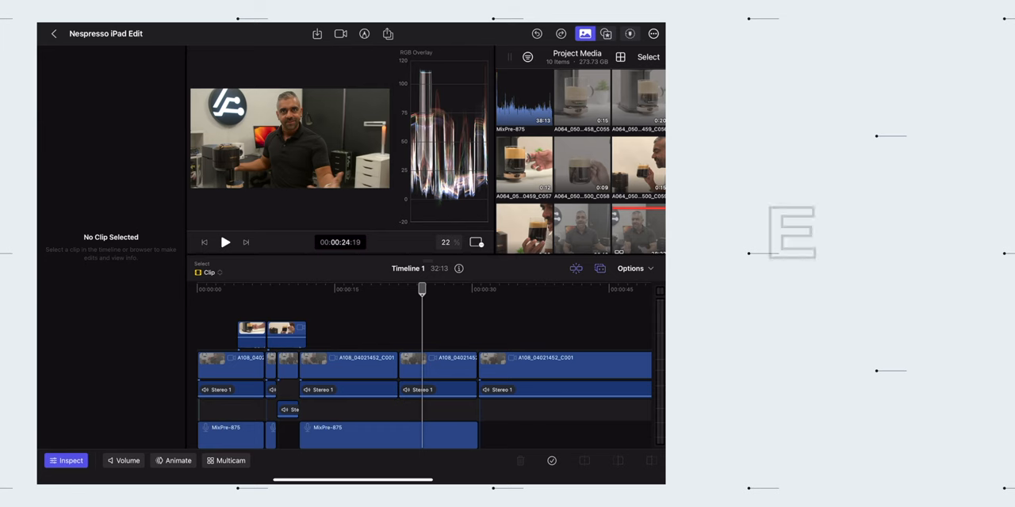
left_click(390, 33)
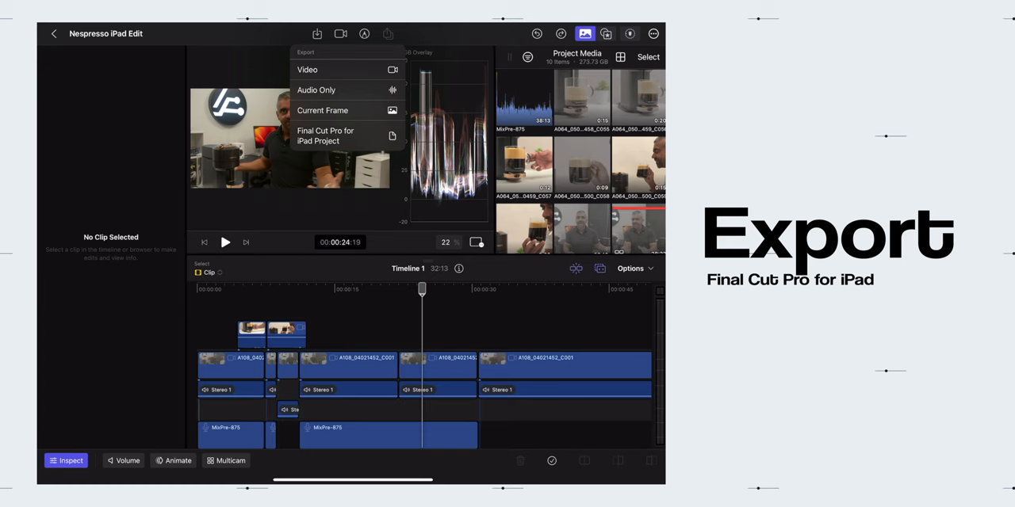
left_click(325, 135)
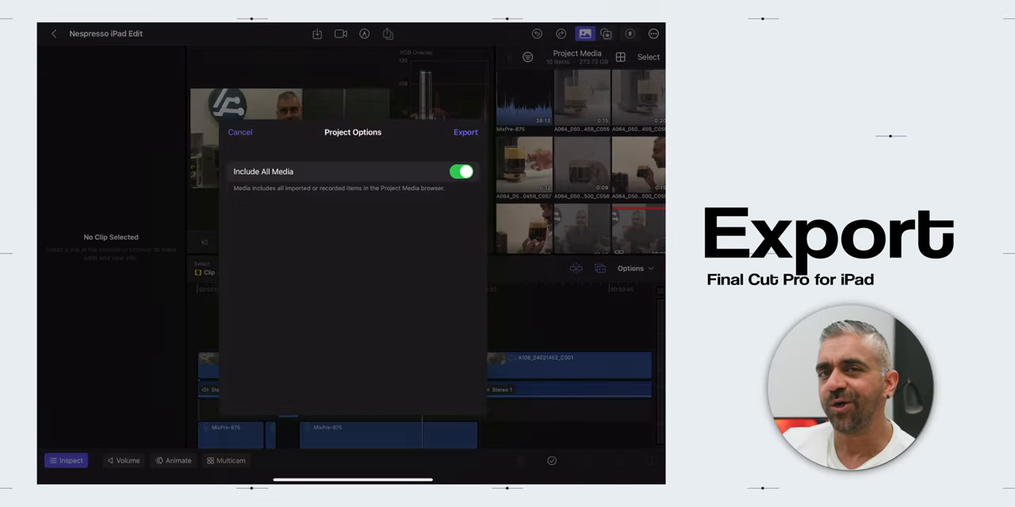
left_click(464, 132)
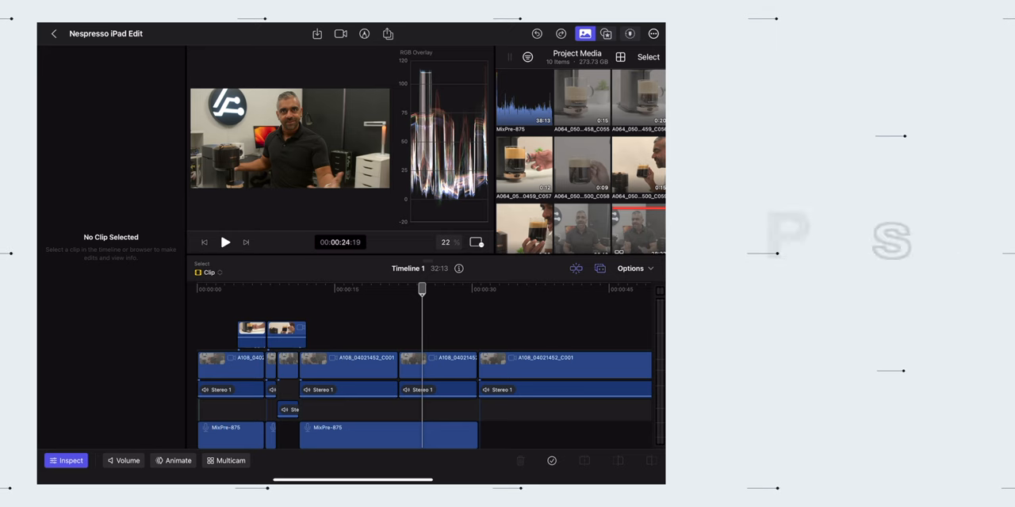
- Browse the Video and Audio effects, Titles and Soundtracks libraries
left_click(606, 34)
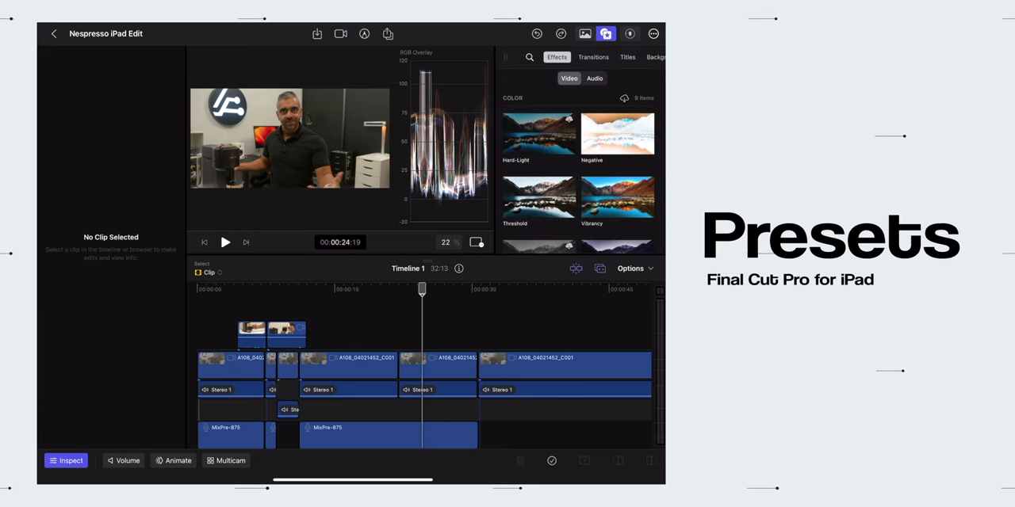
left_click(593, 78)
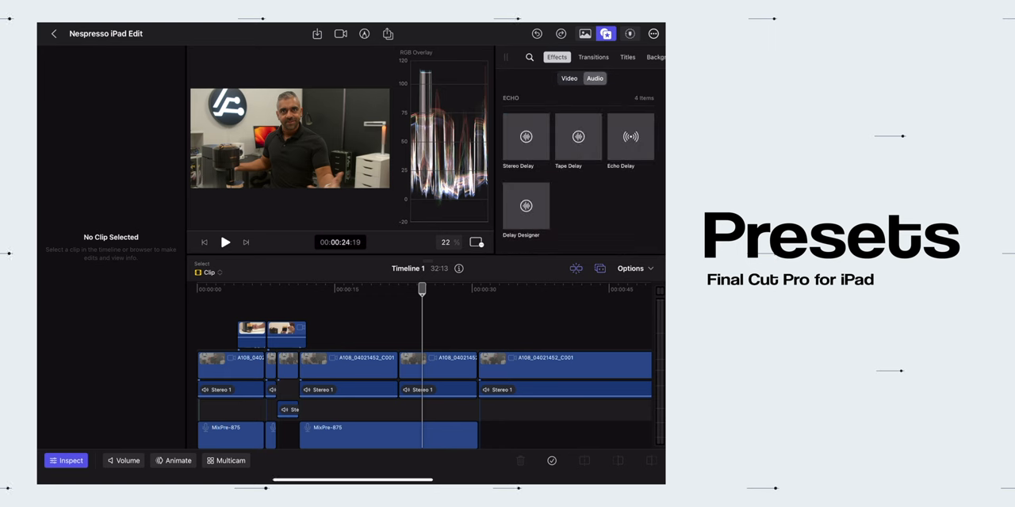
left_click(627, 57)
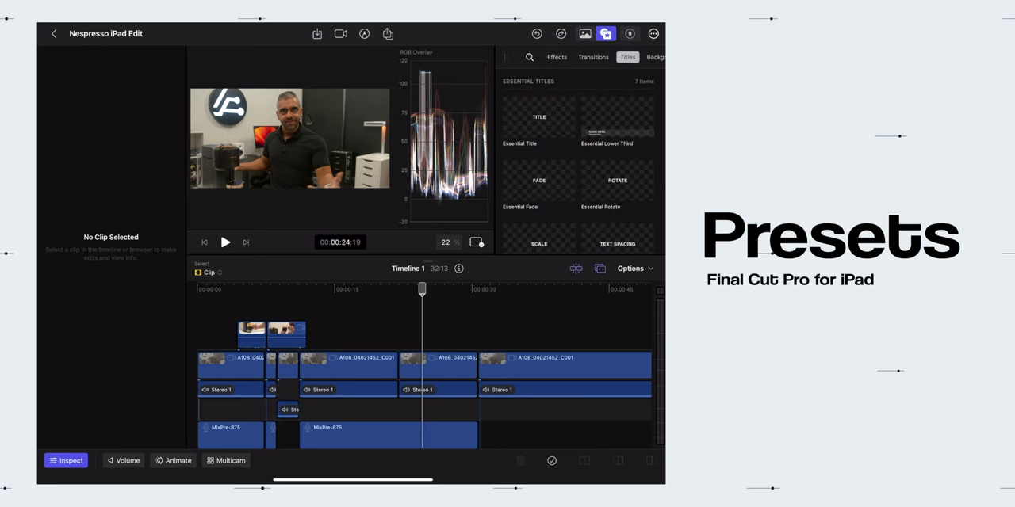
left_click(646, 57)
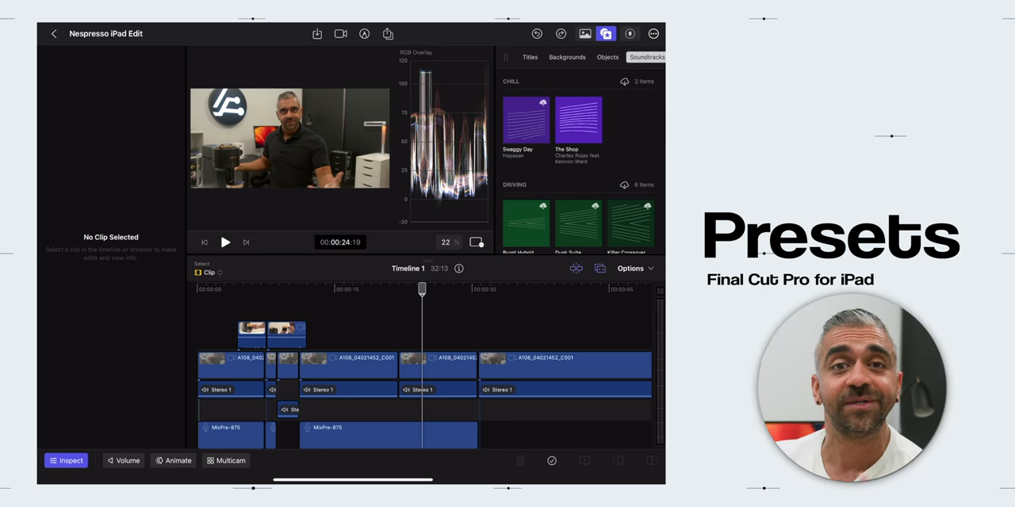
scroll("down", 3)
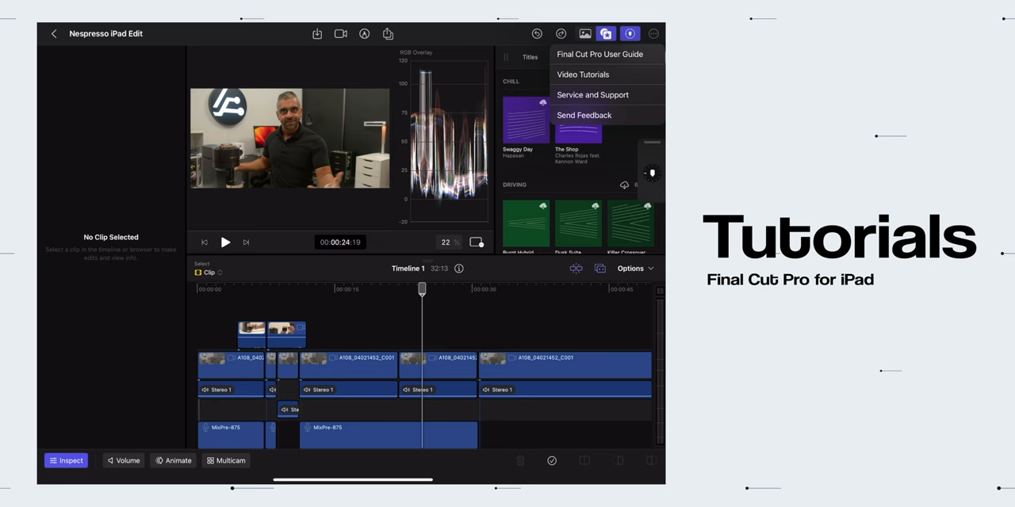
- Review Timeline Options and selection modes, then inspect clip A108_04021452_C001's transform settings
left_click(631, 268)
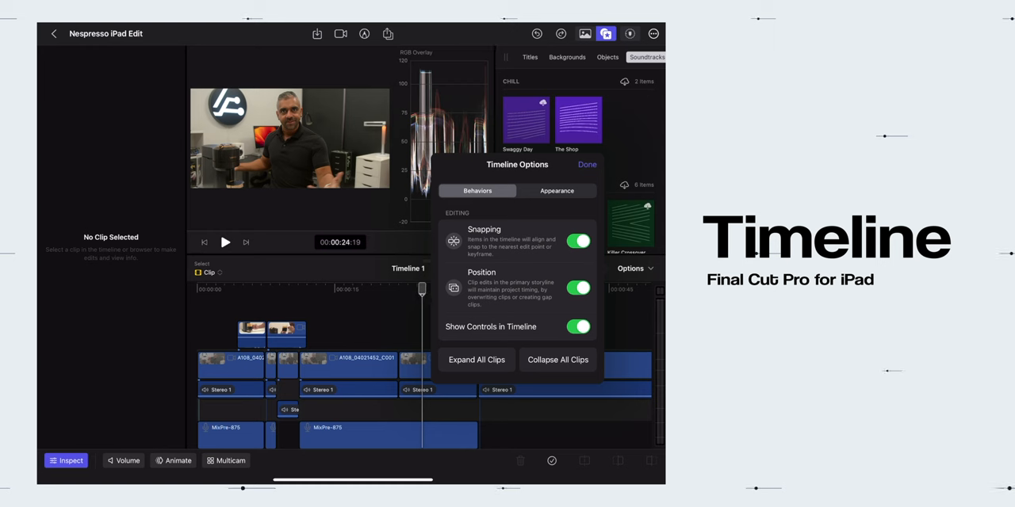
left_click(587, 164)
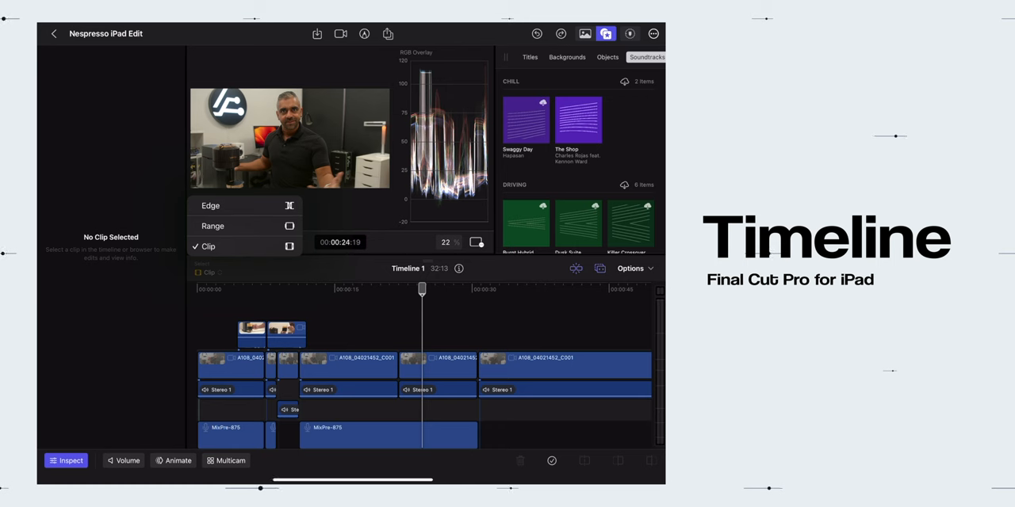
left_click(210, 206)
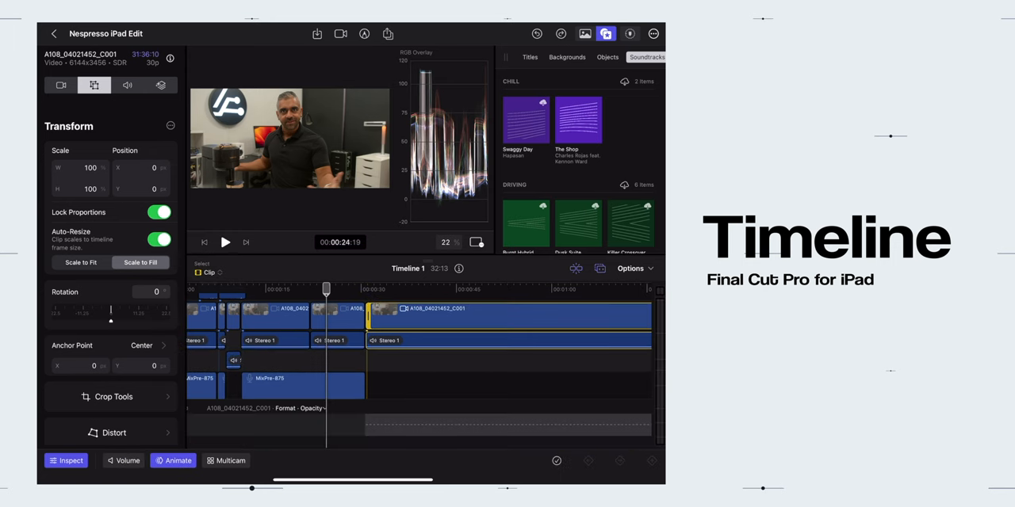
- Switch from Final Cut Pro to the Discord server window
left_click(226, 461)
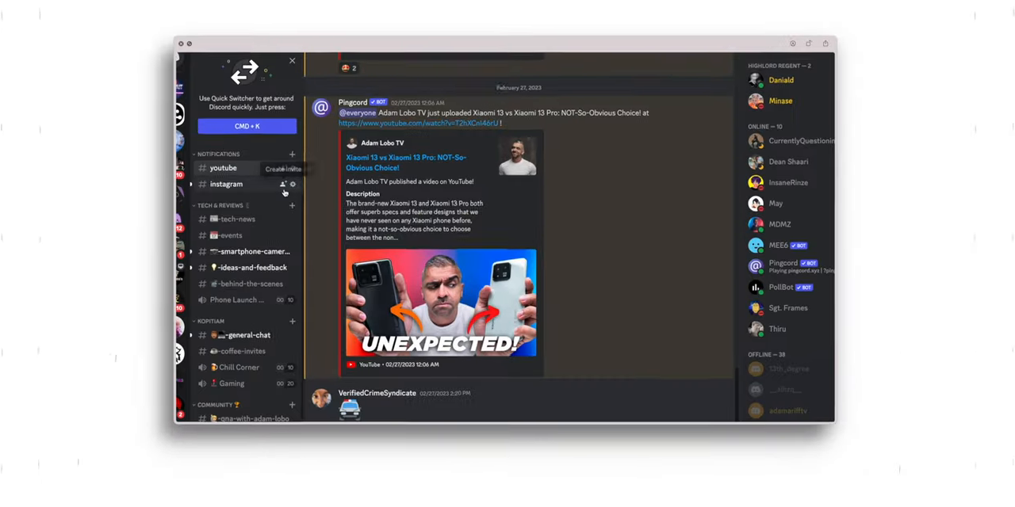
- Close Discord and bring up Final Cut Pro's Pro Camera screen at 4K 30 fps
left_click(248, 251)
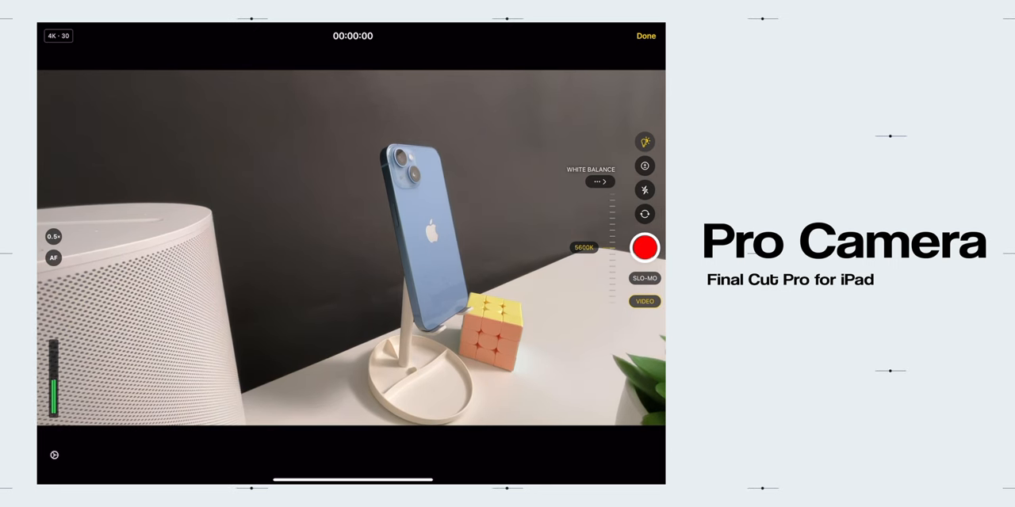
- Exit Pro Camera and launch Live Drawing on the Nespresso project's coffee shot
left_click(644, 166)
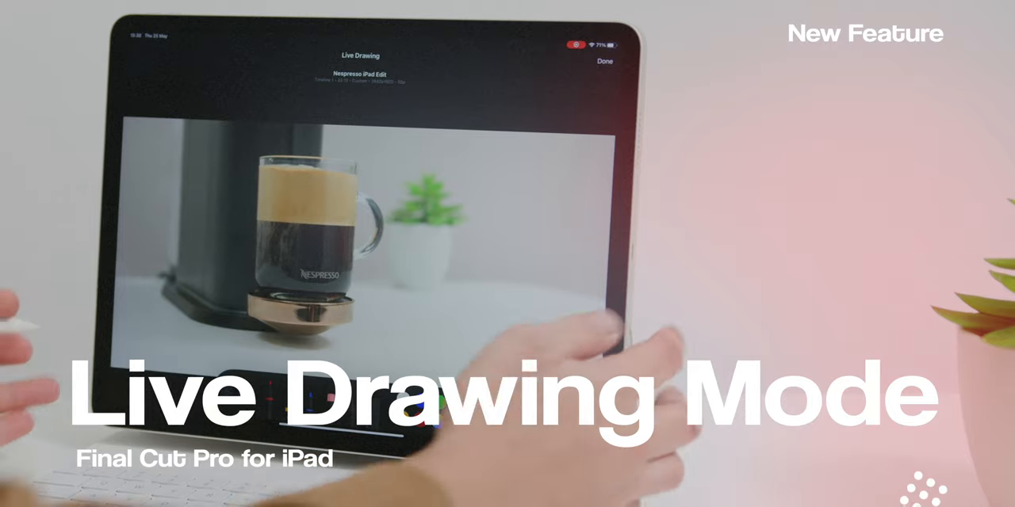
- Trace the mug in blue, handwrite NESPRESSO beside it, and place the Live Drawing clip
left_click_drag(238, 175, 356, 318)
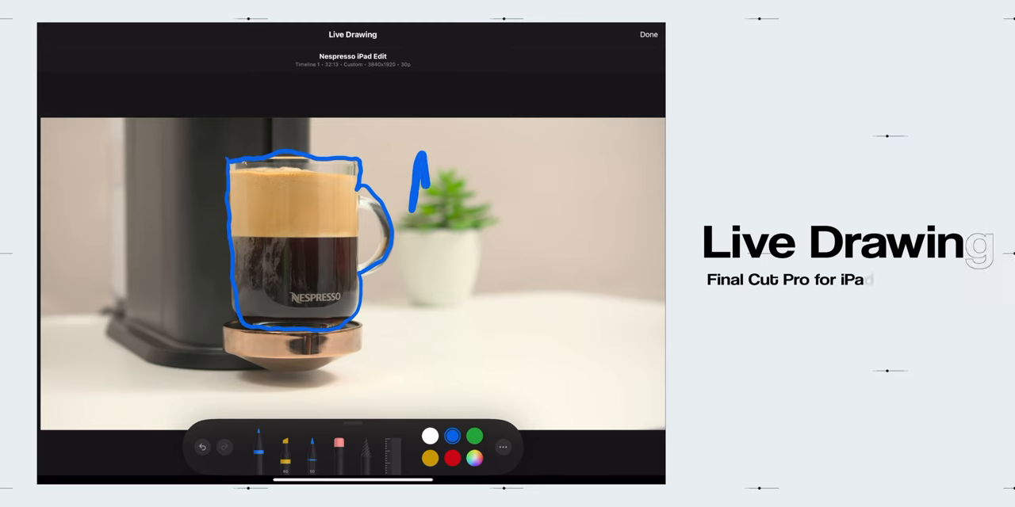
left_click_drag(404, 198, 627, 158)
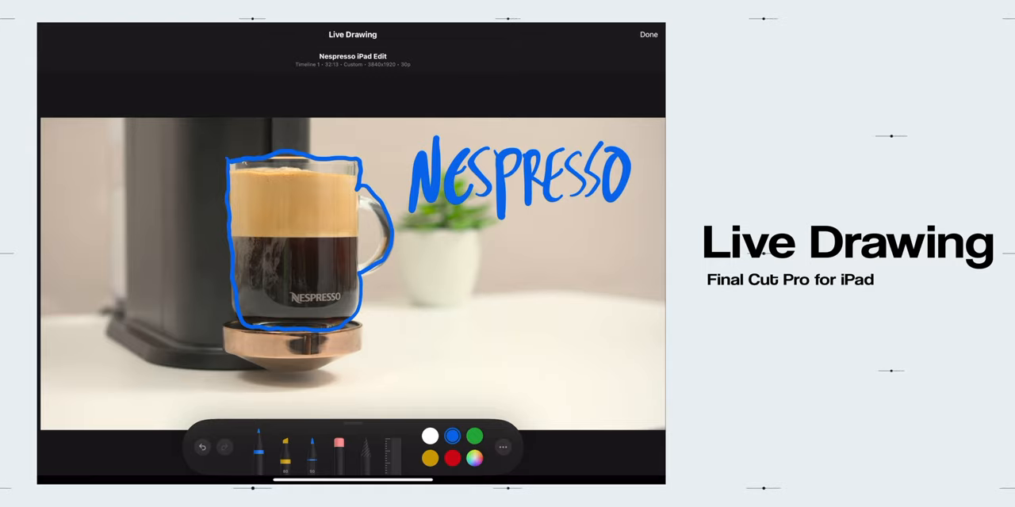
left_click(654, 35)
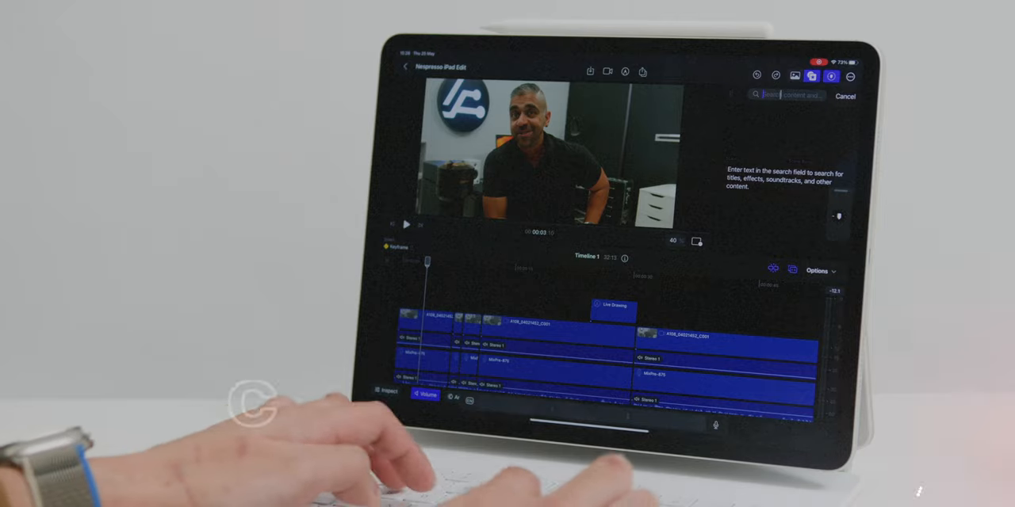
- Search the browser for 'Scene' to bring up background presets
type("Scene")
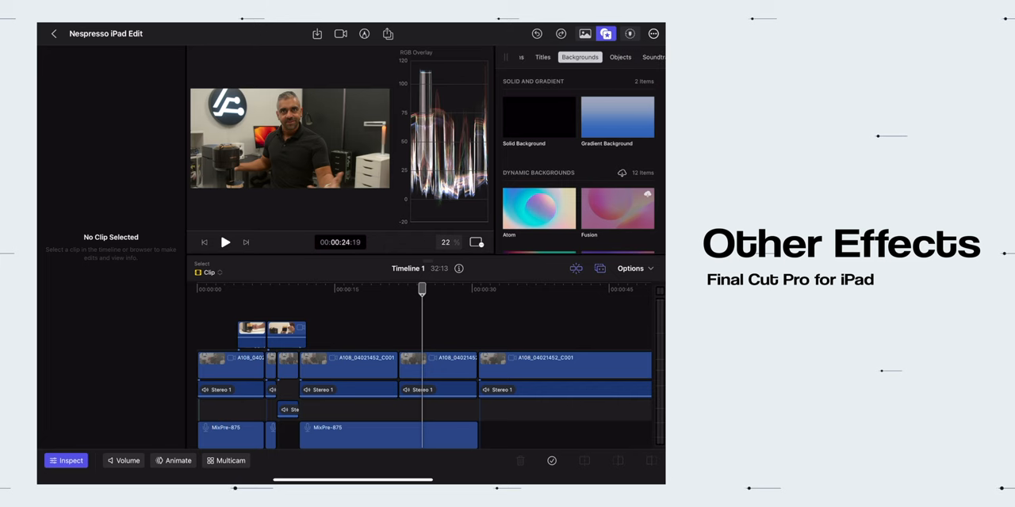
- Auto Crop IMG_2915 into a portrait frame centred on the person
left_click(655, 57)
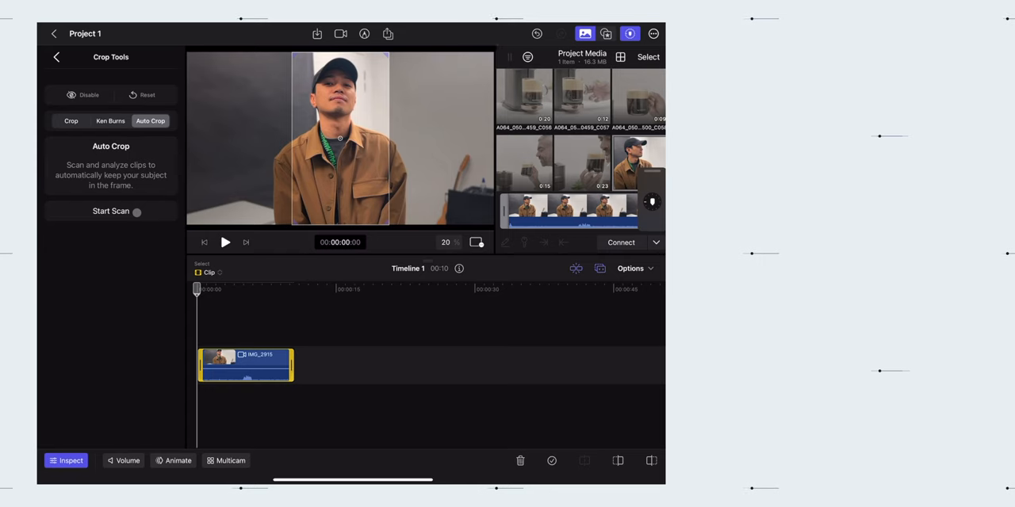
left_click(111, 211)
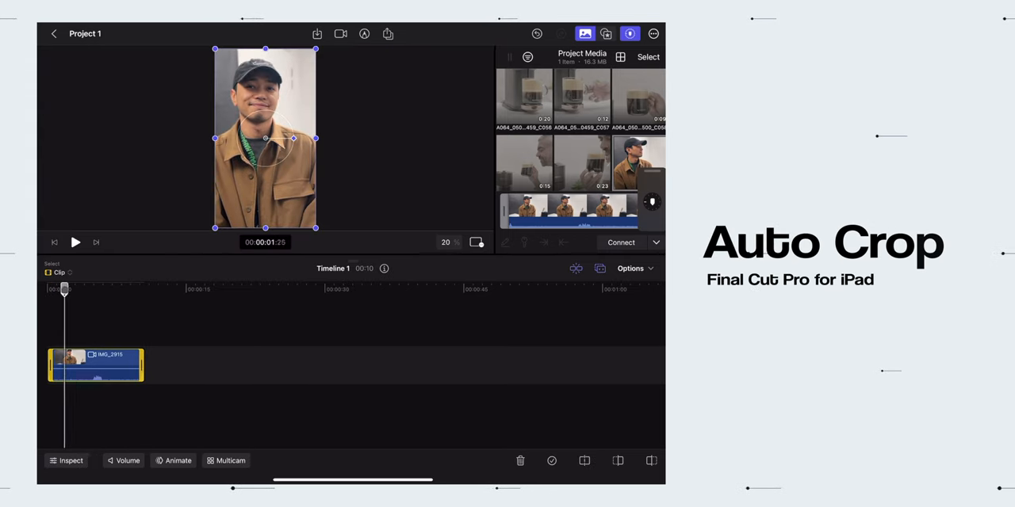